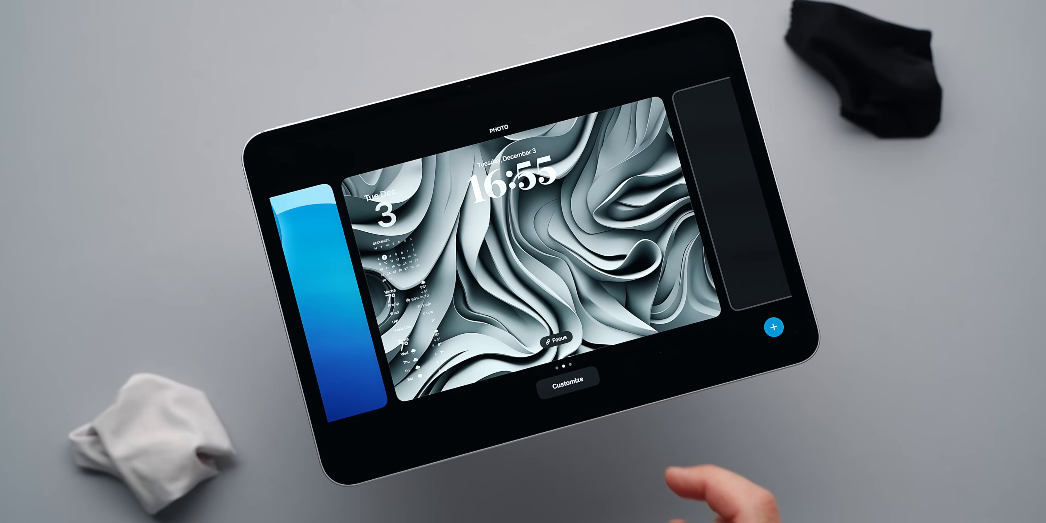
Step: Choose the dark wavy wallpaper from the gallery and apply it to the Home Screen
left_click(566, 388)
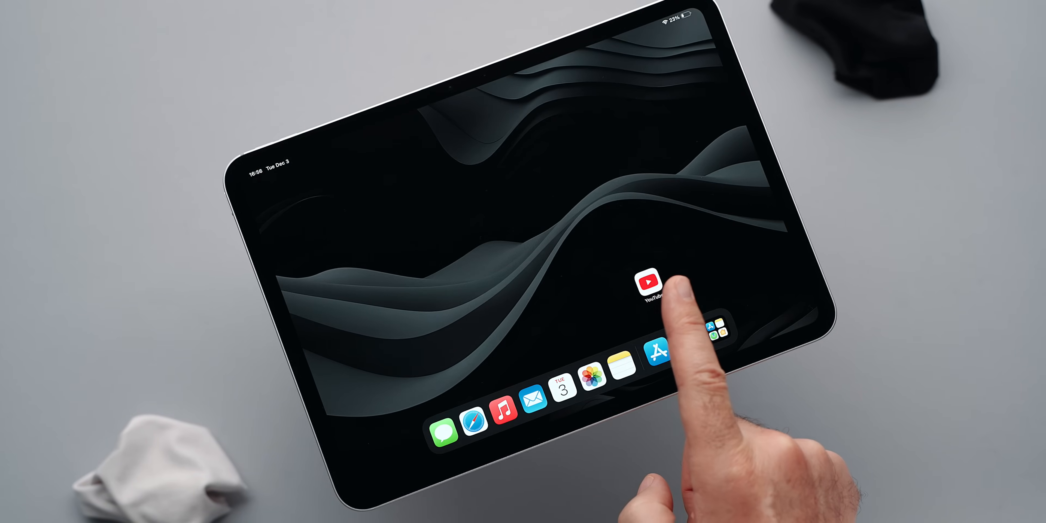
left_click(649, 283)
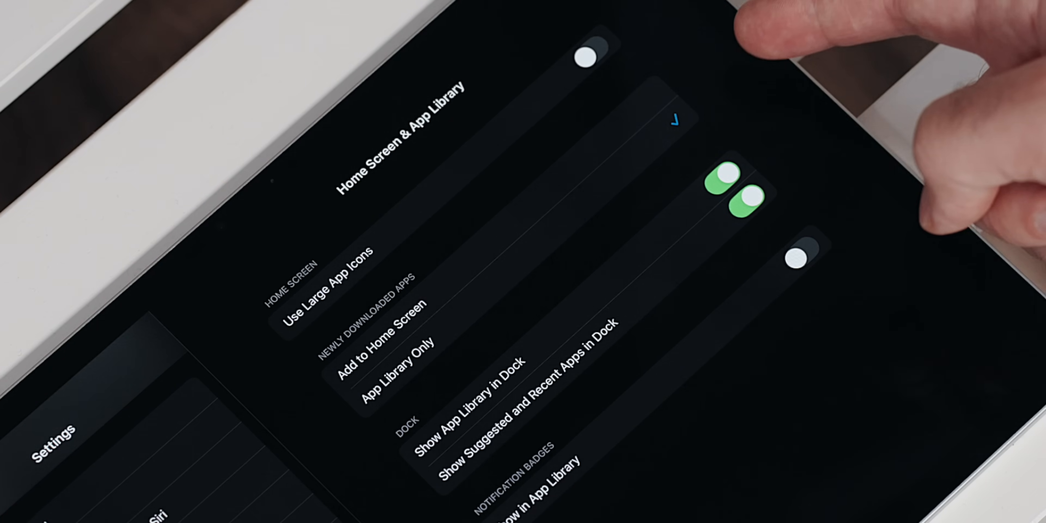
Step: Turn off 'Show Suggested and Recent Apps in Dock' under Home Screen & App Library
left_click(740, 194)
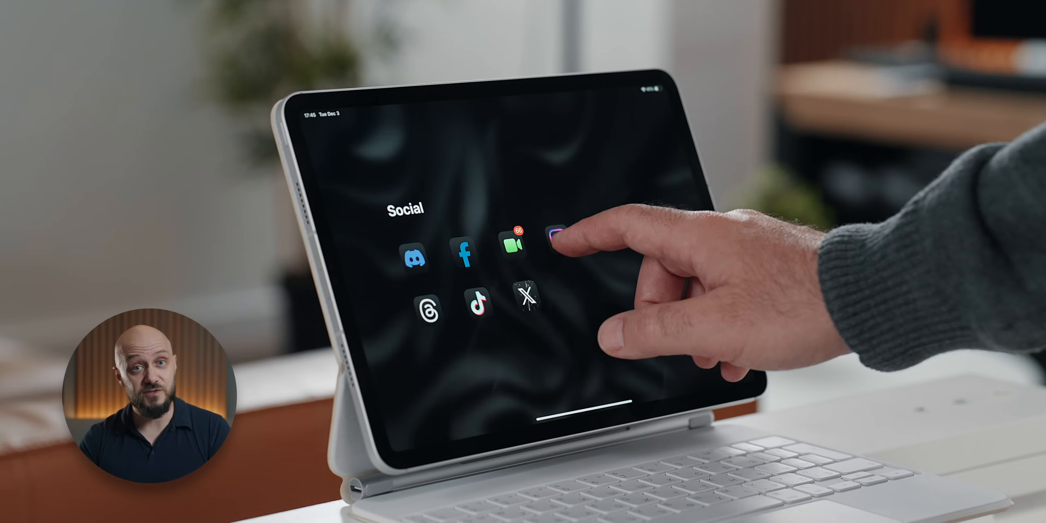
Step: Group Discord, Facebook, Threads, TikTok and X into a folder named Social
left_click(556, 249)
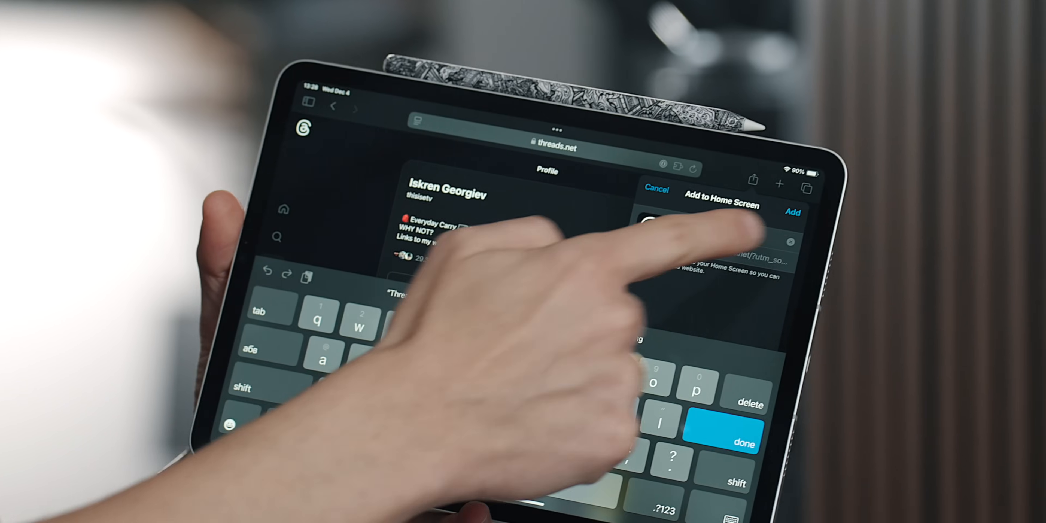
Step: Add the threads.net profile page to the Home Screen as a Threads web app
left_click(793, 212)
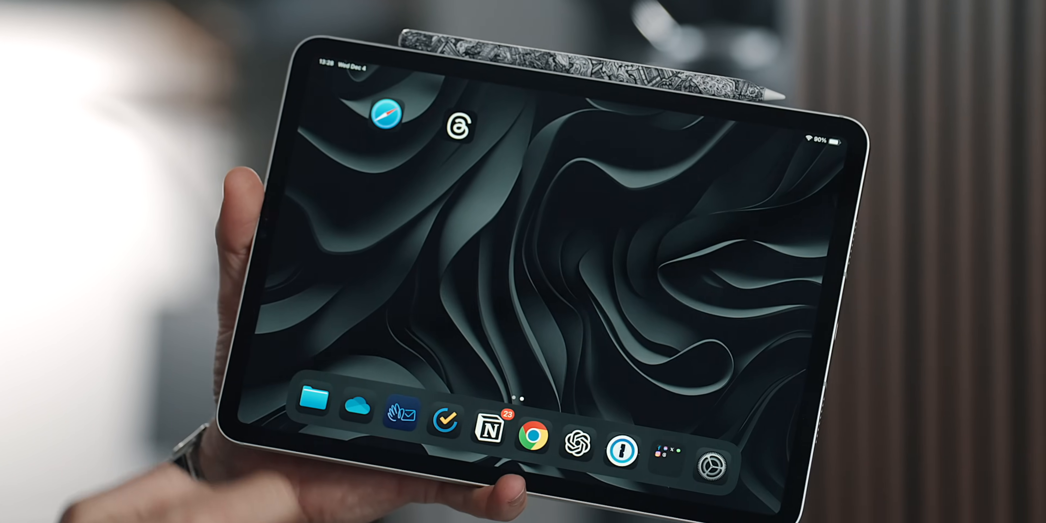